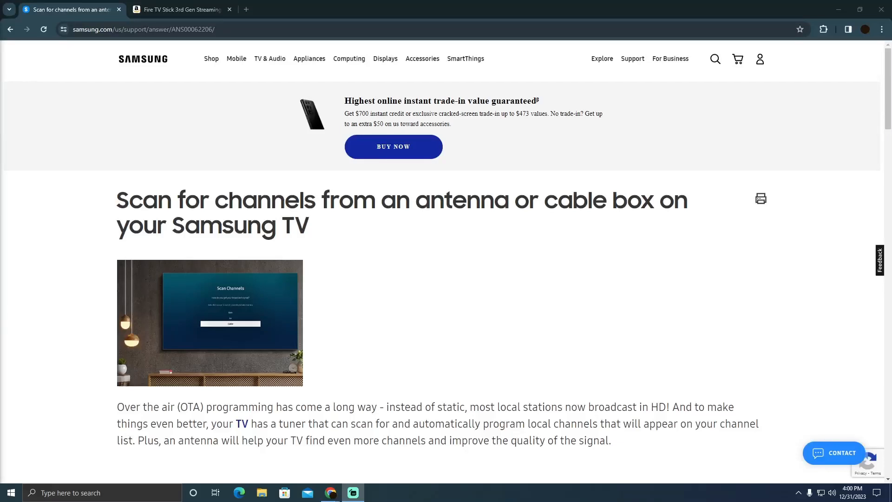
{"action": "mouse_move", "coordinate": [212, 350]}
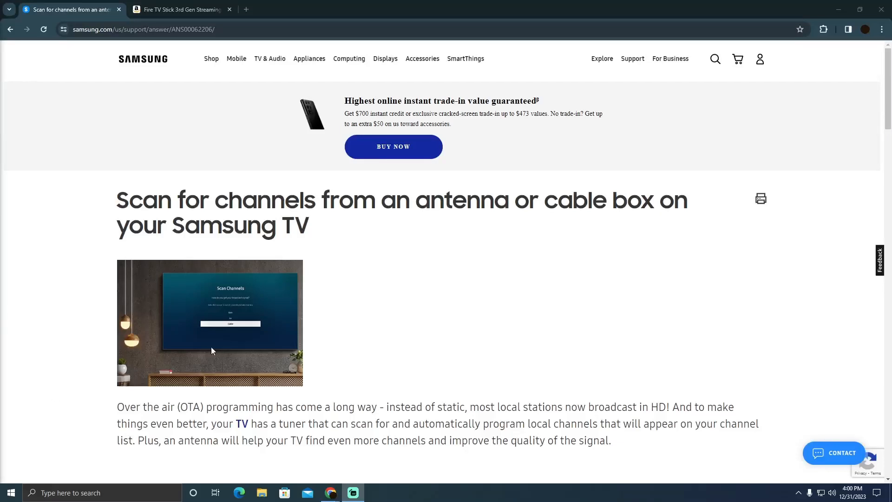
{"action": "mouse_move", "coordinate": [335, 263]}
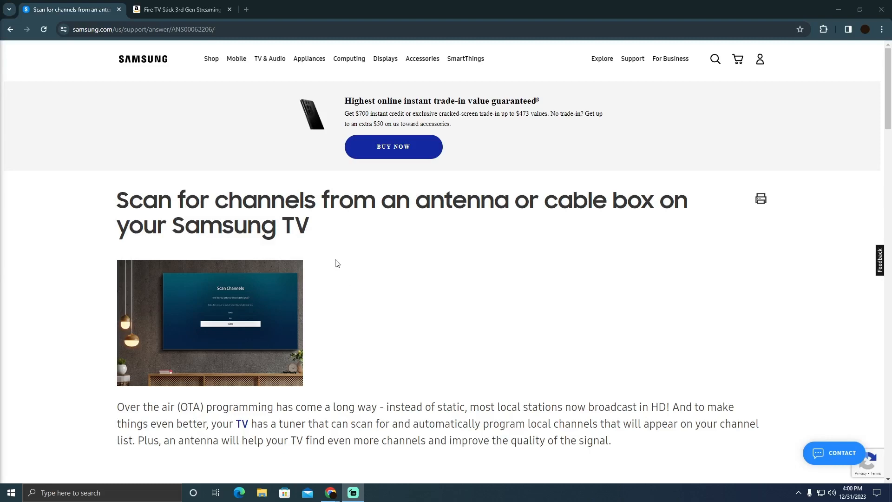
{"action": "scroll", "scroll_direction": "down", "scroll_amount": 3}
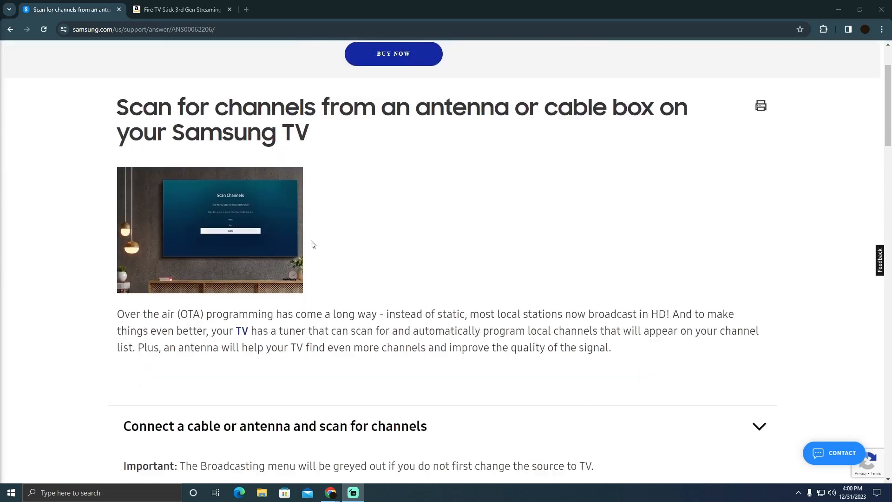
{"action": "scroll", "scroll_direction": "down", "scroll_amount": 3}
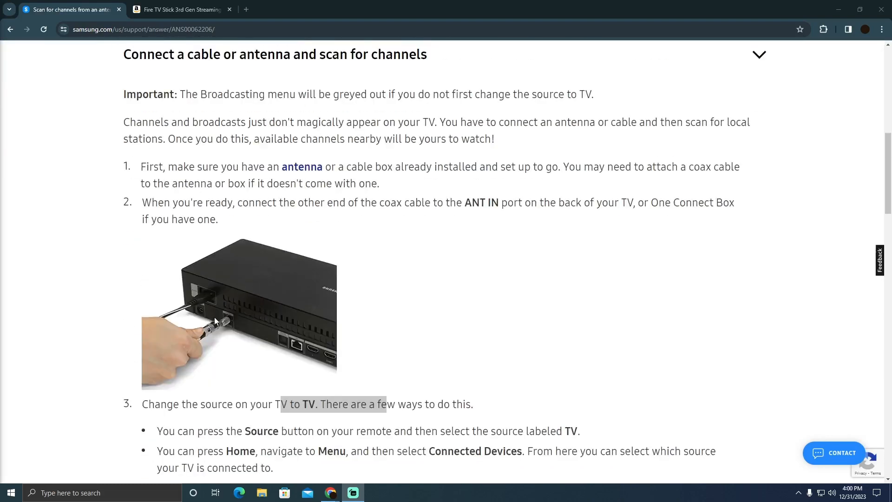
{"action": "mouse_move", "coordinate": [240, 285]}
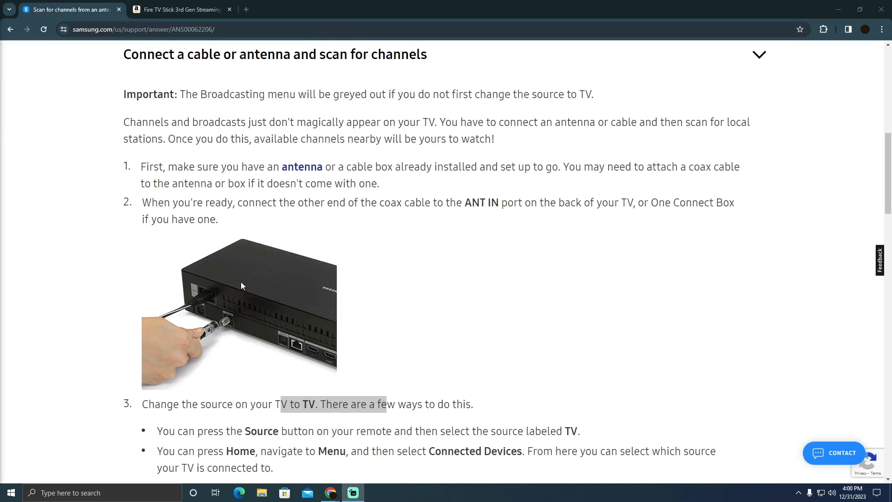
{"action": "mouse_move", "coordinate": [363, 197]}
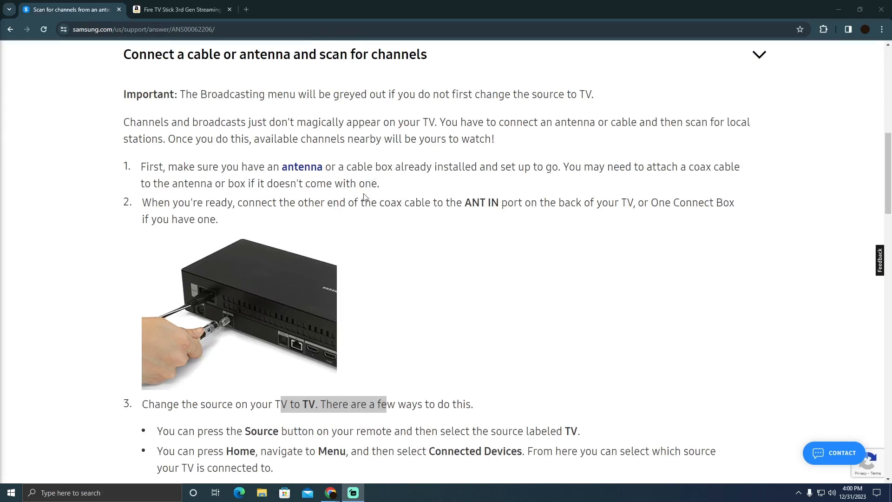
{"action": "mouse_move", "coordinate": [433, 181]}
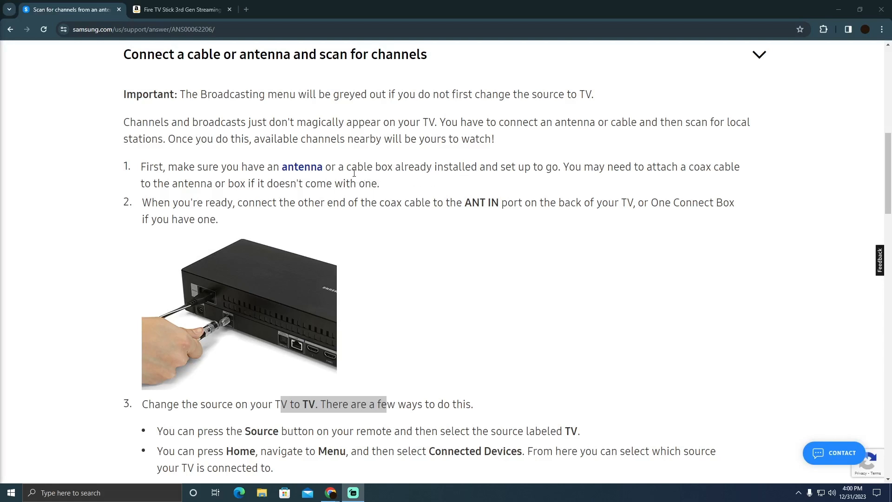
{"action": "mouse_move", "coordinate": [241, 313]}
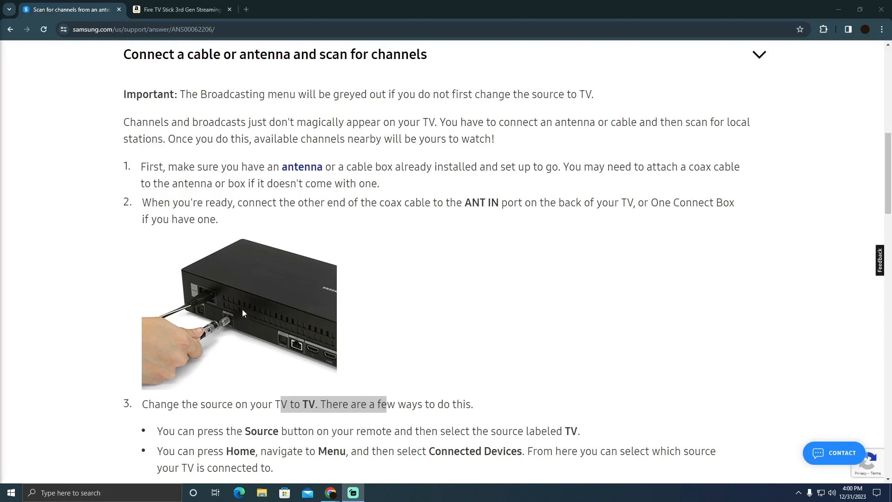
{"action": "mouse_move", "coordinate": [287, 174]}
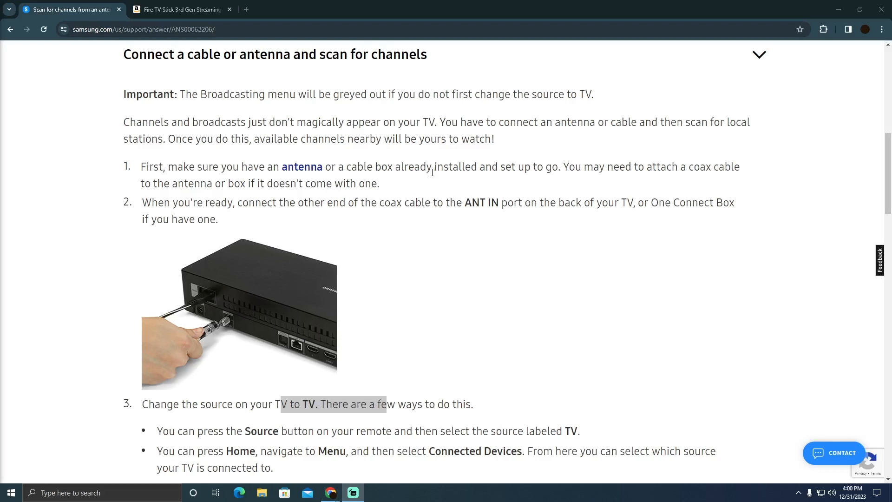
{"action": "scroll", "scroll_direction": "down", "scroll_amount": 3}
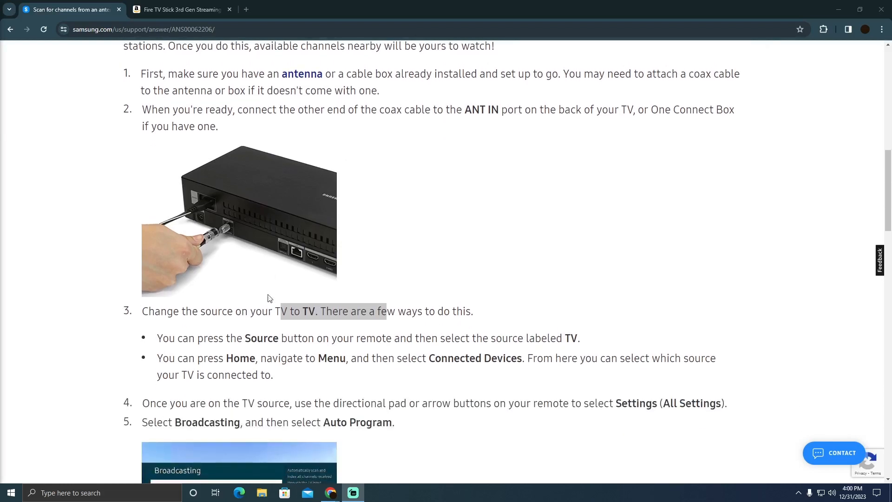
{"action": "scroll", "scroll_direction": "down", "scroll_amount": 3}
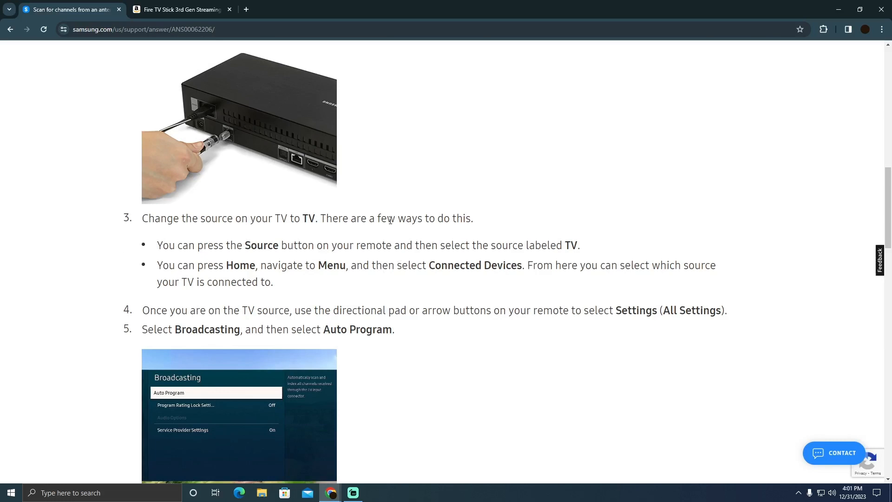
{"action": "mouse_move", "coordinate": [306, 251]}
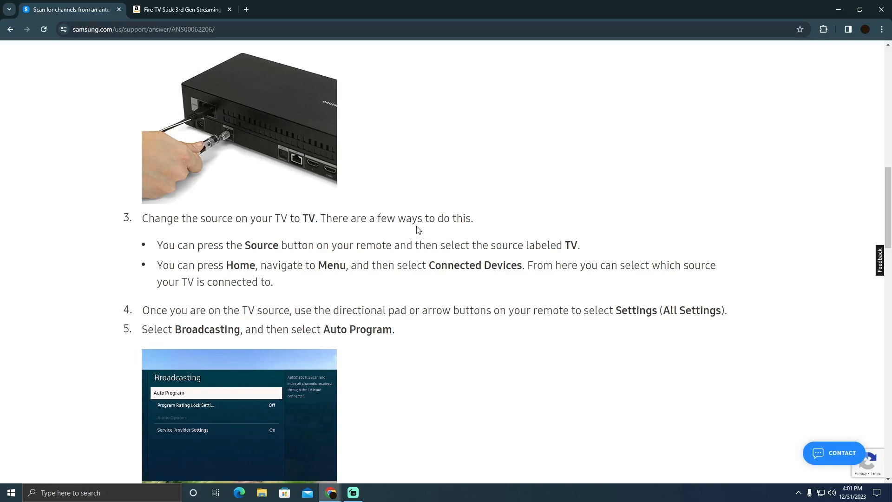
{"action": "mouse_move", "coordinate": [279, 277]}
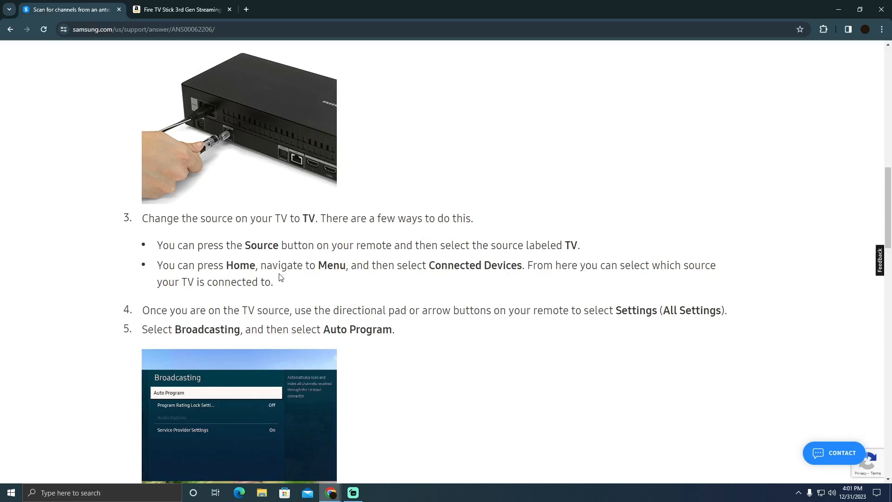
{"action": "scroll", "scroll_direction": "down", "scroll_amount": 3}
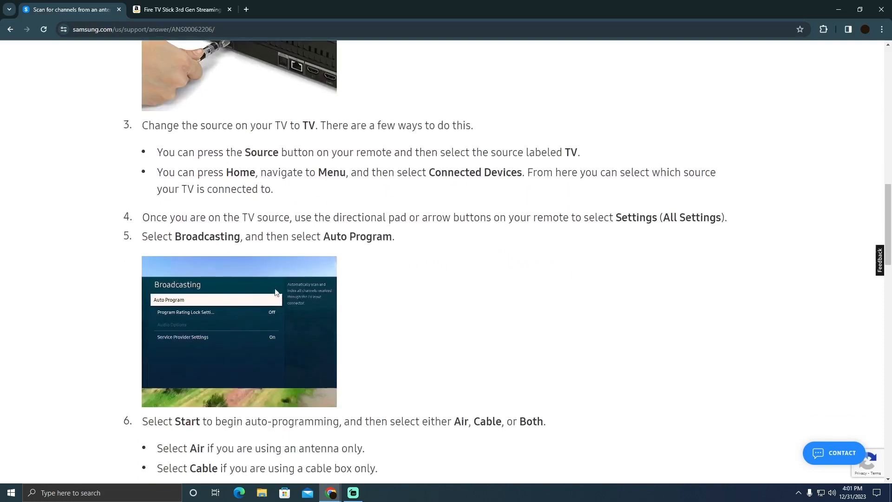
{"action": "mouse_move", "coordinate": [295, 221]}
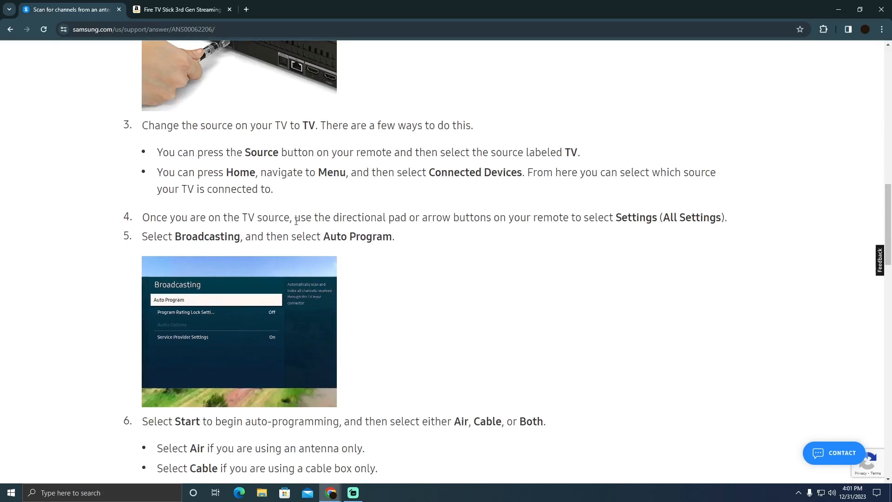
{"action": "mouse_move", "coordinate": [440, 218]}
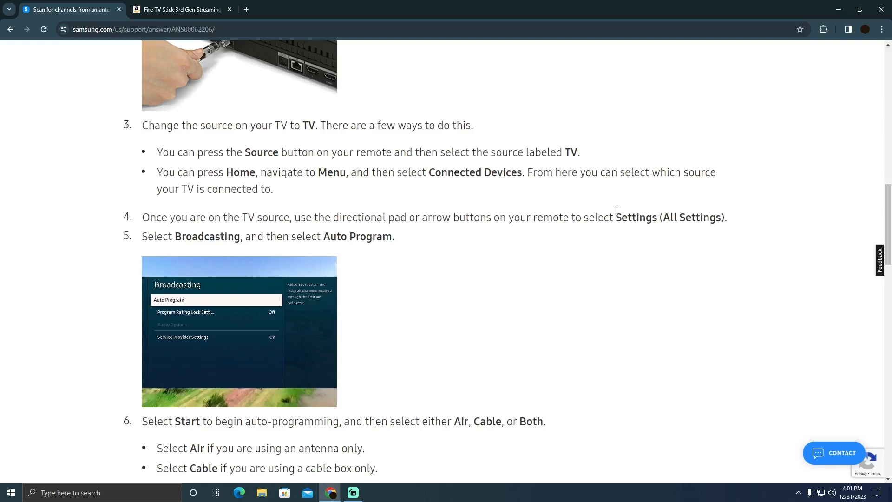
{"action": "mouse_move", "coordinate": [227, 307]}
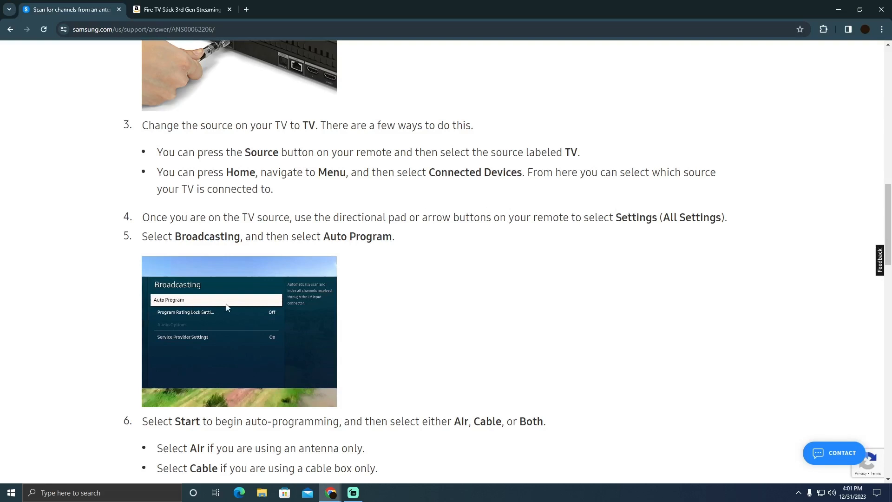
{"action": "scroll", "scroll_direction": "down", "scroll_amount": 3}
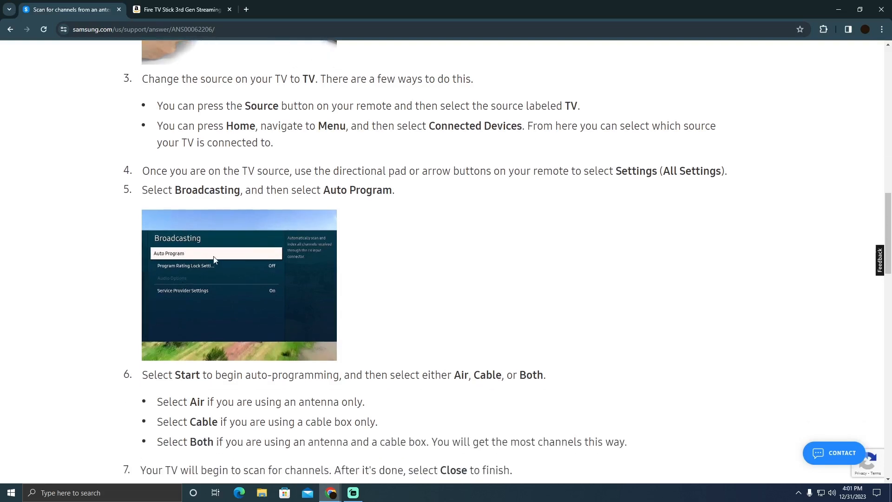
{"action": "mouse_move", "coordinate": [174, 263]}
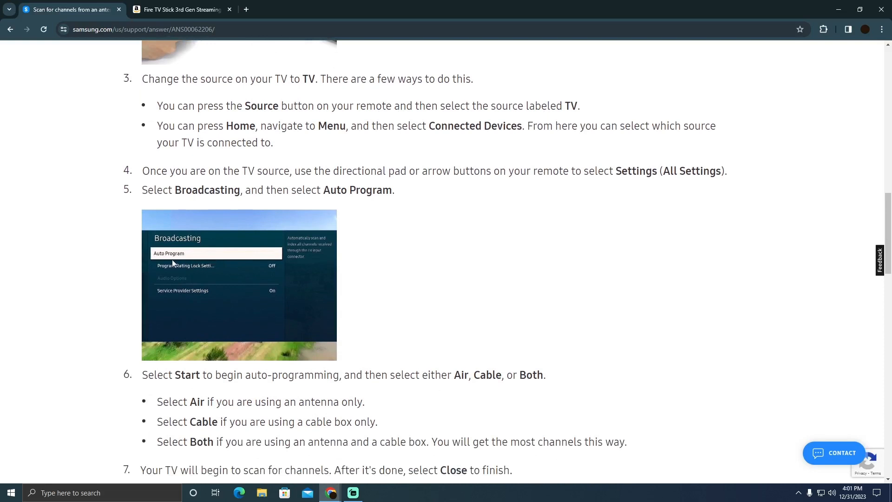
{"action": "mouse_move", "coordinate": [205, 258]}
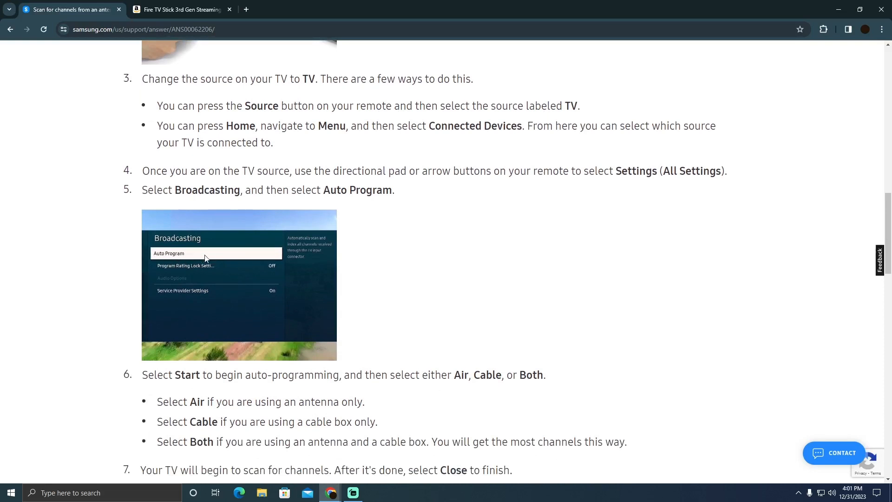
{"action": "scroll", "scroll_direction": "down", "scroll_amount": 3}
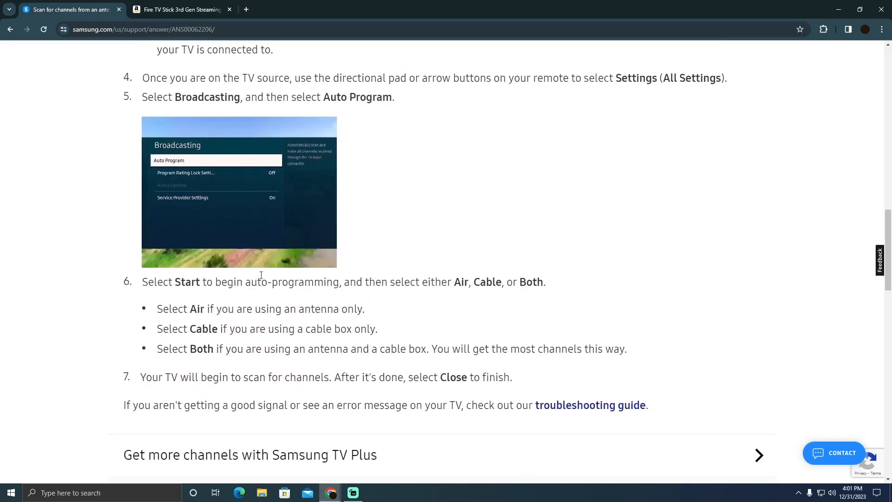
{"action": "mouse_move", "coordinate": [276, 213]}
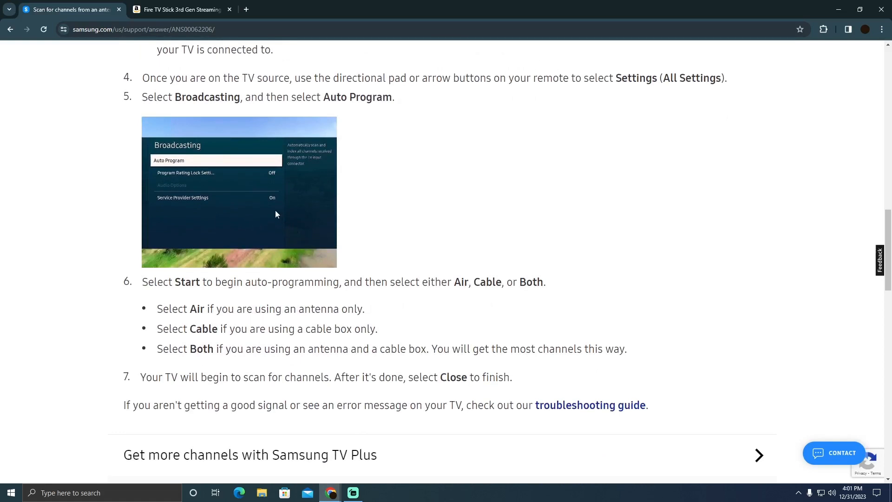
{"action": "mouse_move", "coordinate": [370, 211]}
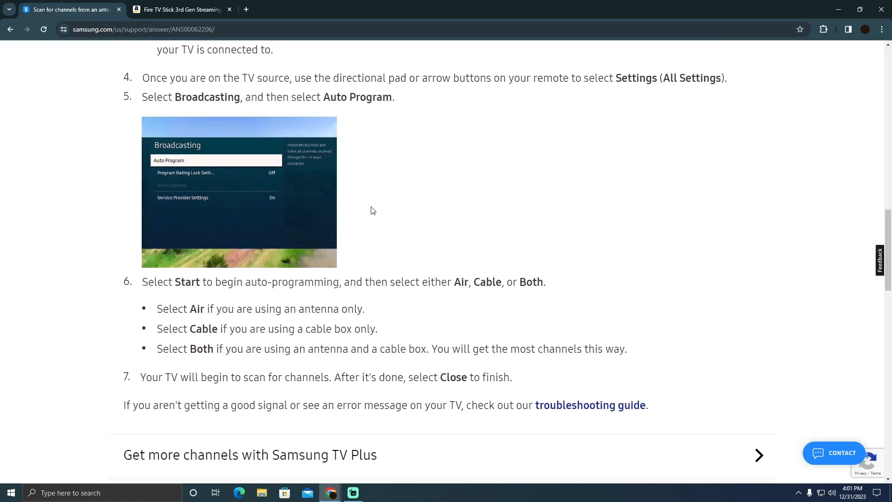
{"action": "mouse_move", "coordinate": [300, 227]}
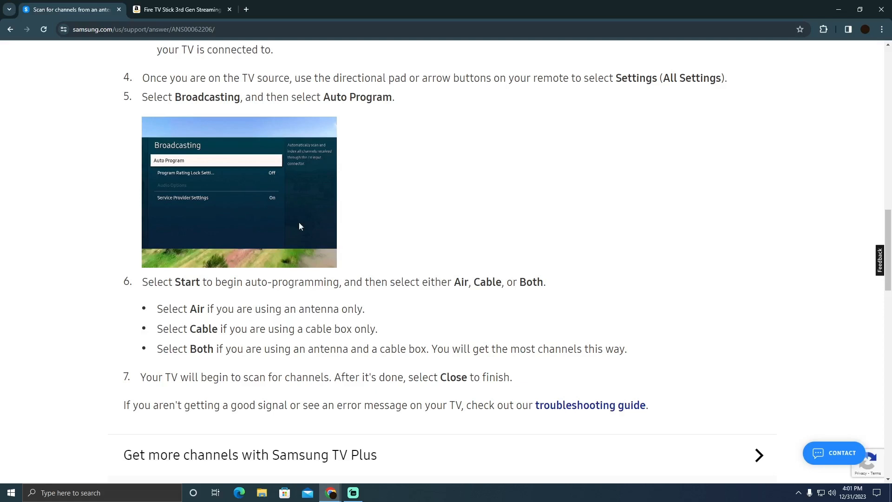